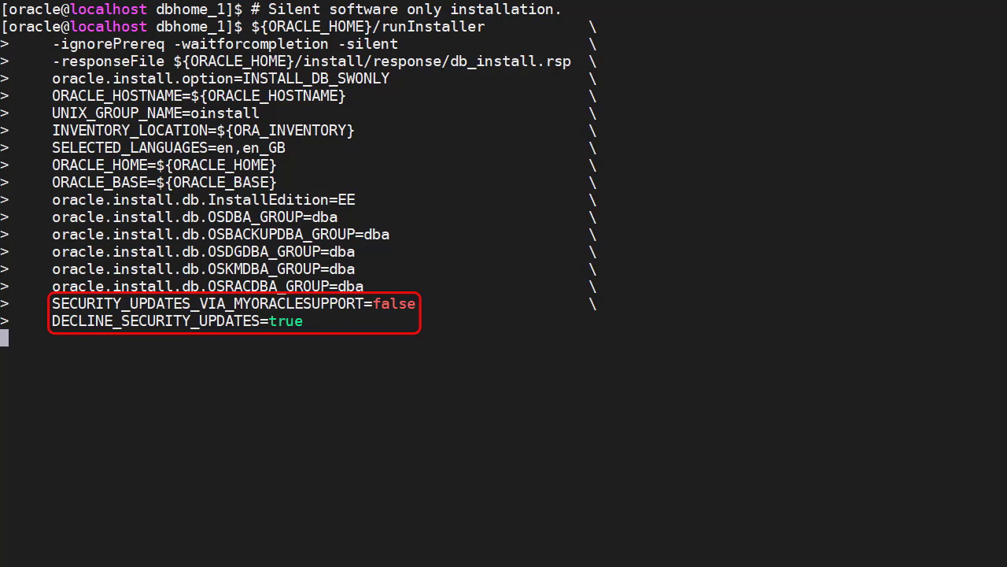
Step: Launch runInstaller in silent software-only mode, then run orainstRoot.sh as root
key(Return)
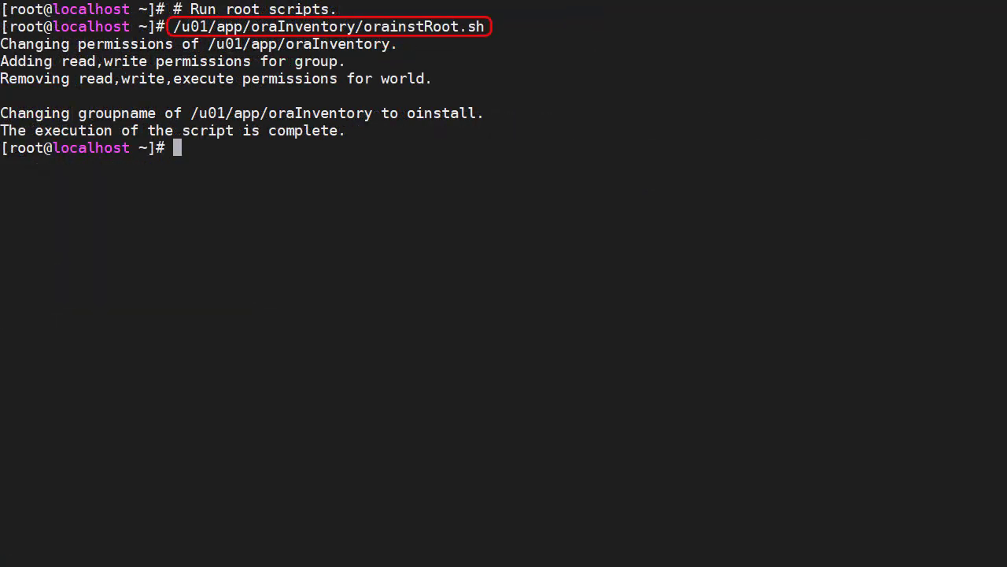
Step: Run /u01/app/oracle/product/19.0.0/dbhome_1/root.sh as root
text(/u01/app/oracle/product/19.0.0/dbhome_1/root.sh)
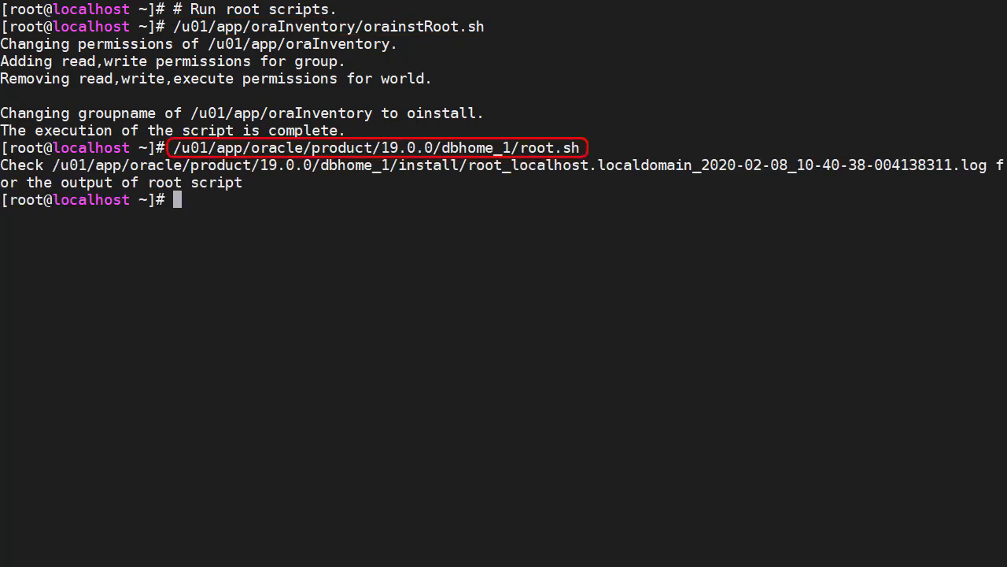